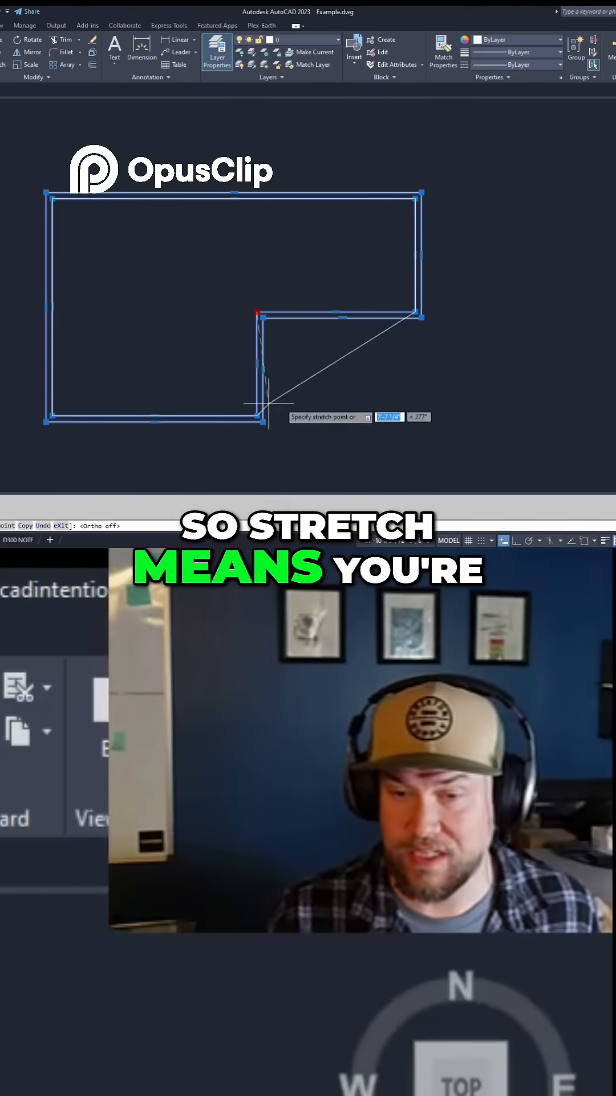
{"action": "mouse_move", "coordinate": [231, 269]}
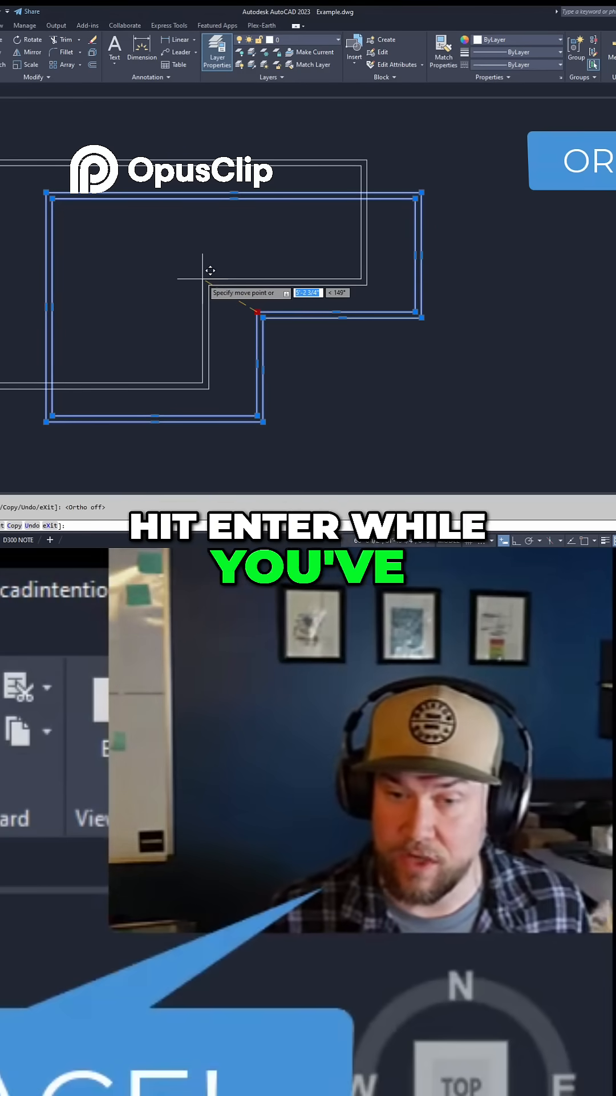
{"action": "mouse_move", "coordinate": [160, 351]}
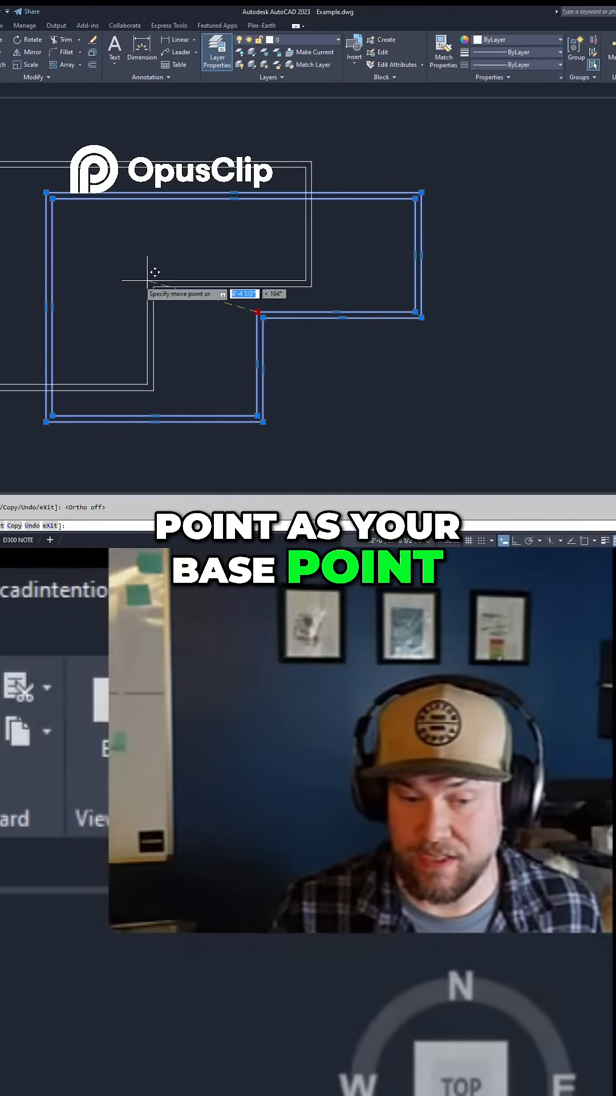
{"action": "mouse_move", "coordinate": [303, 245]}
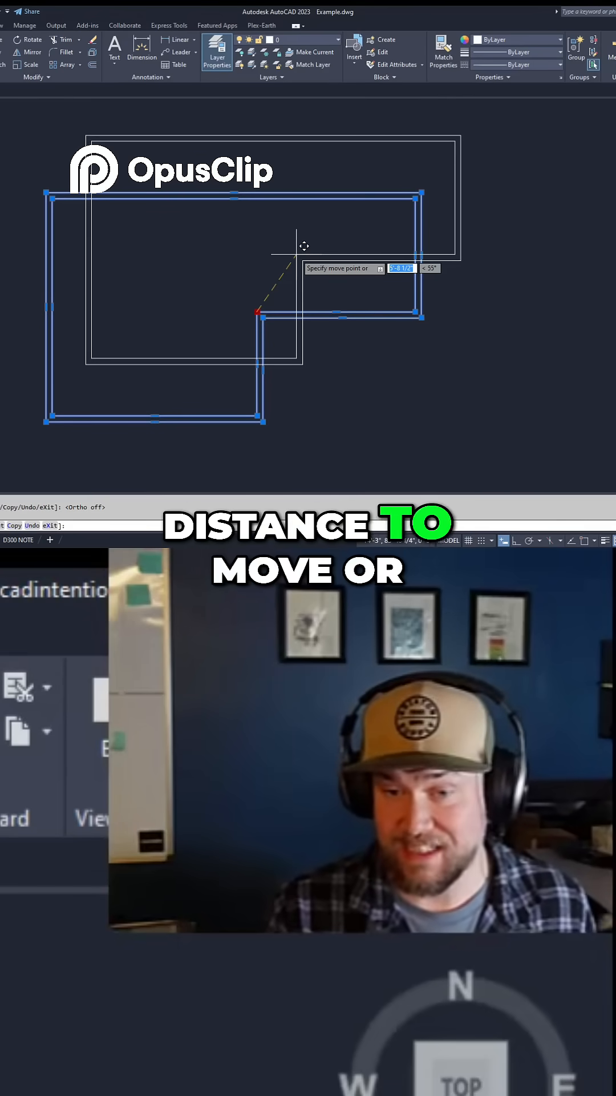
{"action": "mouse_move", "coordinate": [605, 249]}
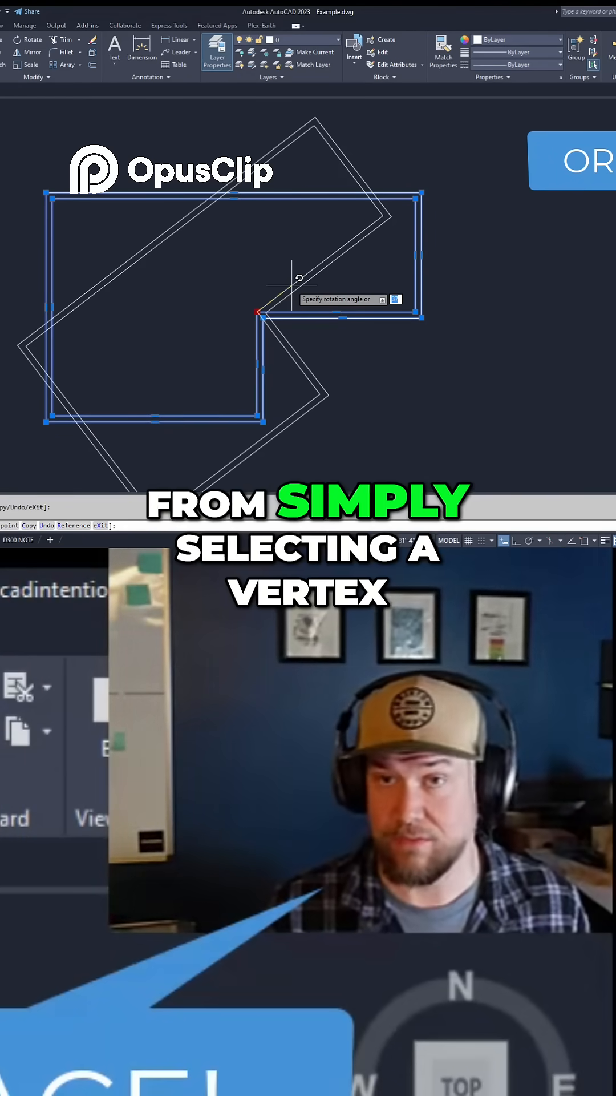
{"action": "mouse_move", "coordinate": [333, 260]}
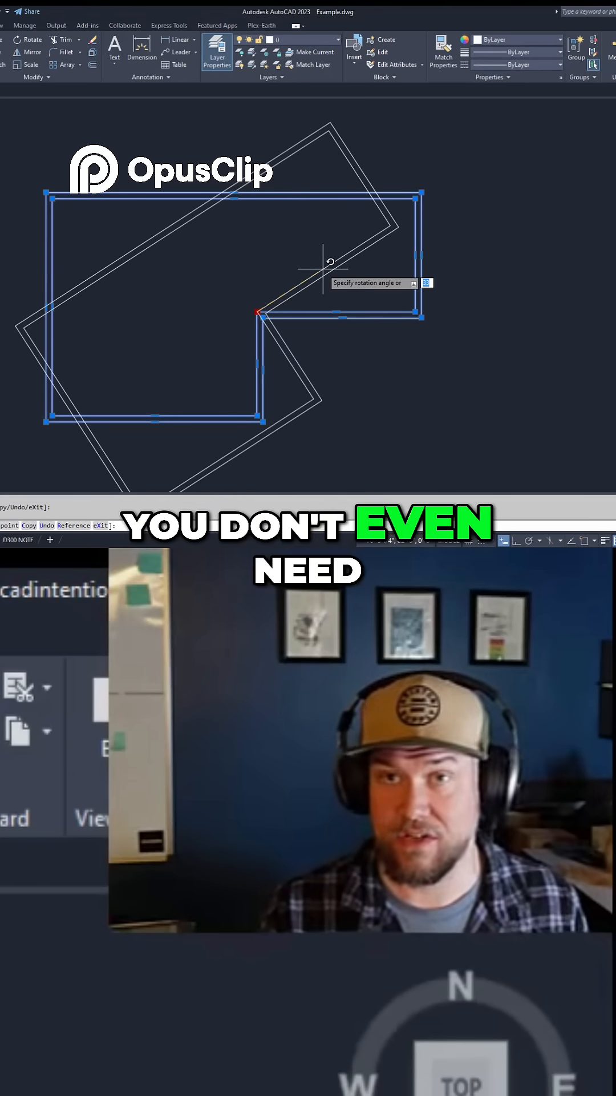
Step: Cycle the grip edit at the inner corner from Rotate on to Scale mode
{"action": "key", "text": "space"}
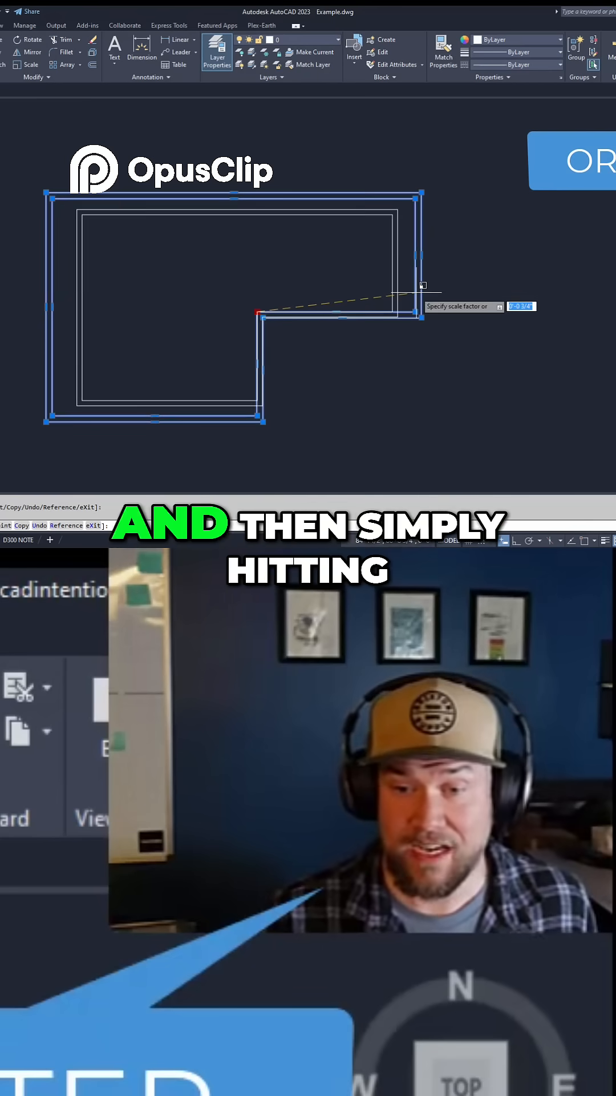
Step: Advance the grip edit past Scale so it cycles back around to moving the outline
{"action": "key", "text": "space"}
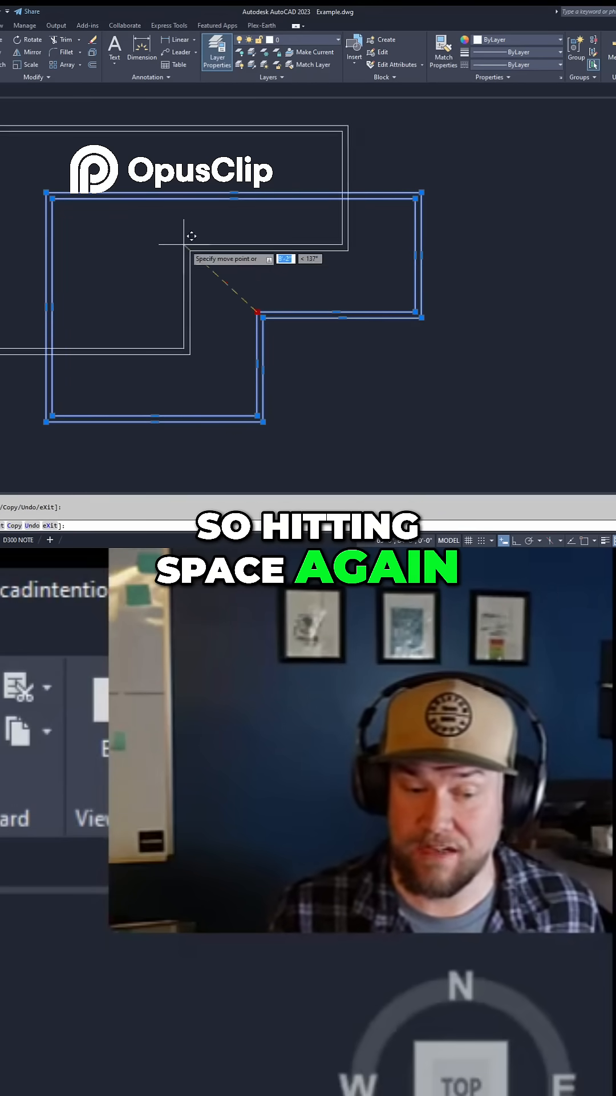
Step: Cycle the grip edit through Rotate and Scale, then cancel it leaving the outline unchanged
{"action": "key", "text": "space"}
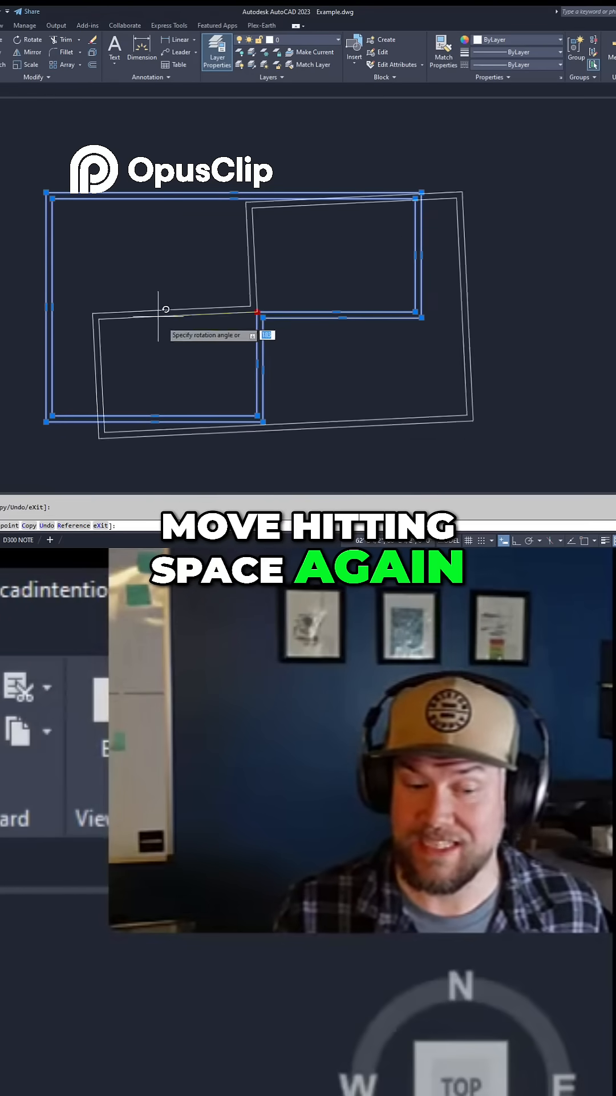
{"action": "key", "text": "space"}
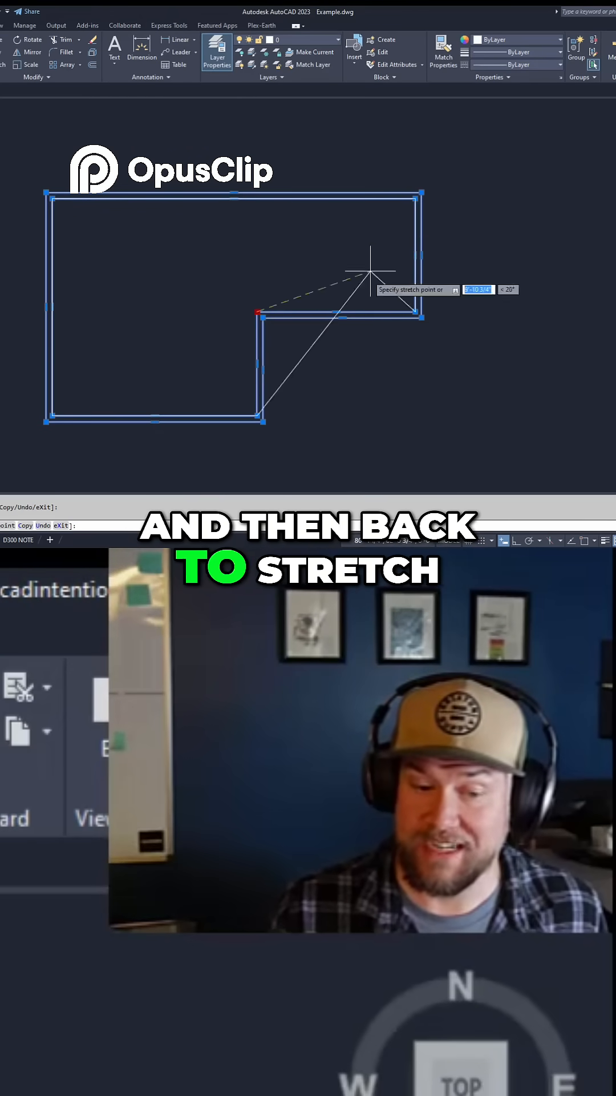
{"action": "key", "text": "Escape"}
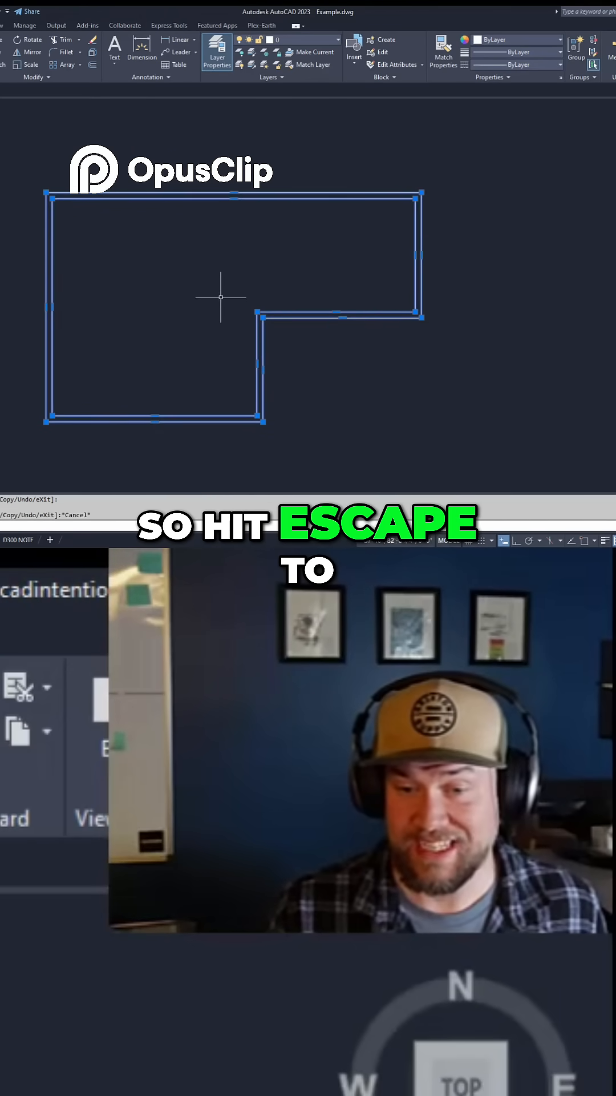
Step: Clear the selection so the L-shaped polyline shows no grips
{"action": "key", "text": "escape"}
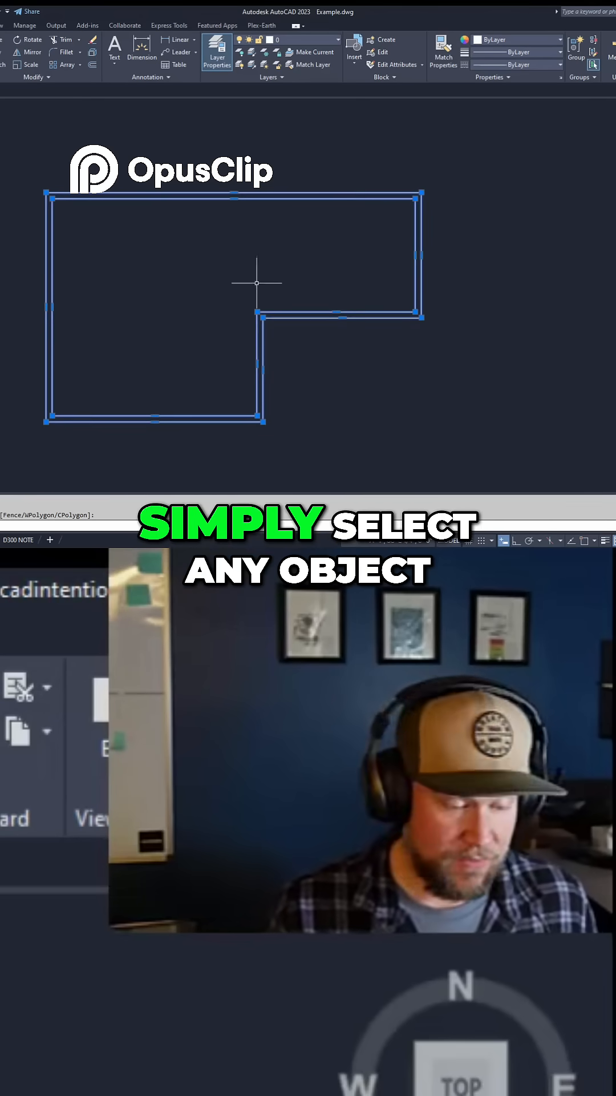
{"action": "left_click", "coordinate": [256, 310]}
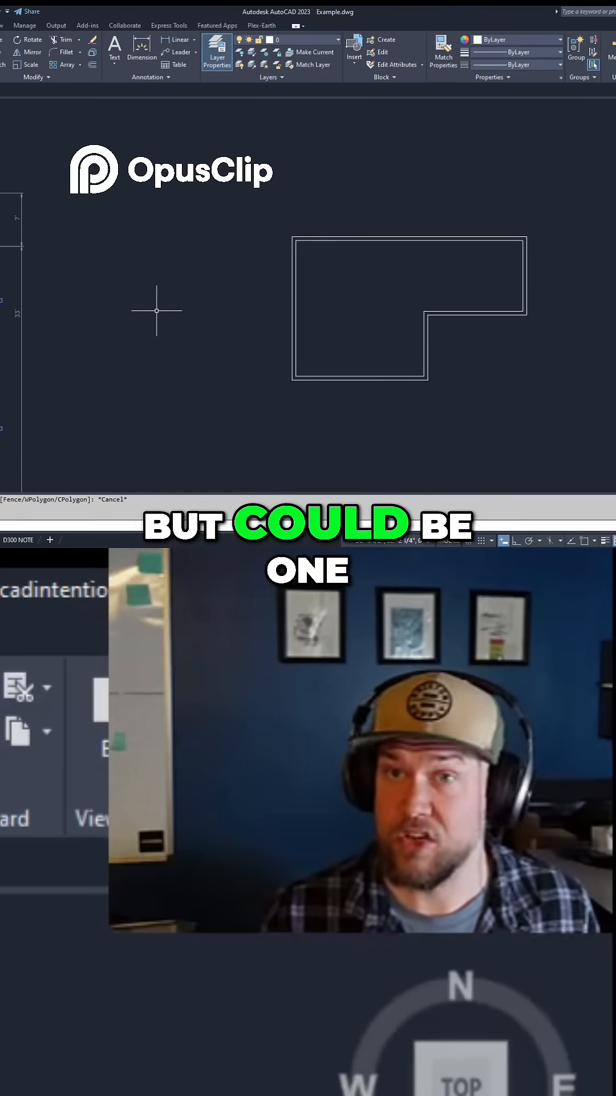
{"action": "mouse_move", "coordinate": [210, 281]}
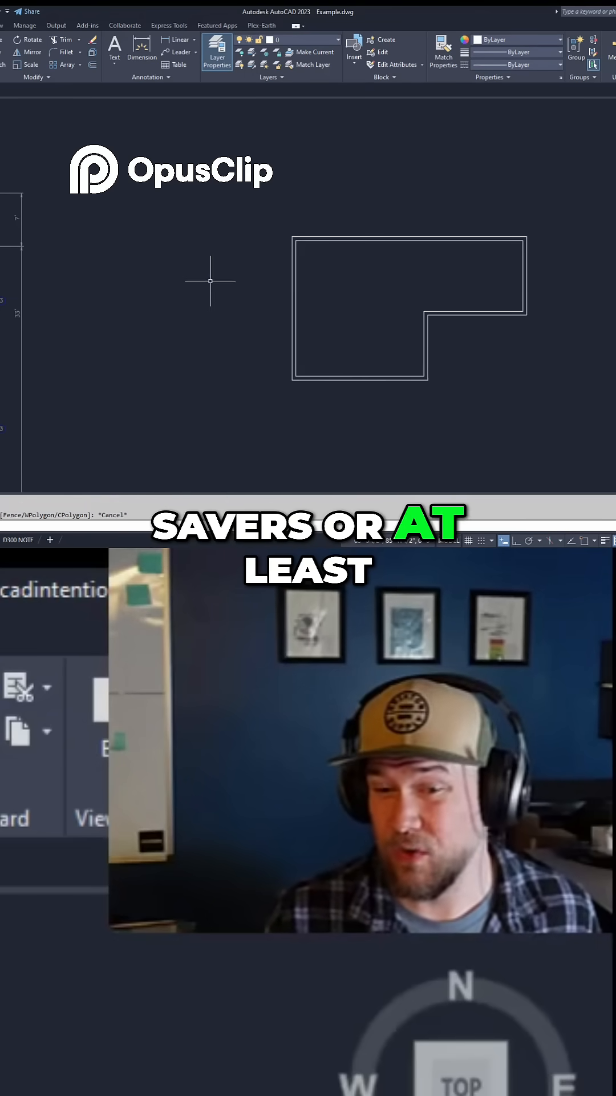